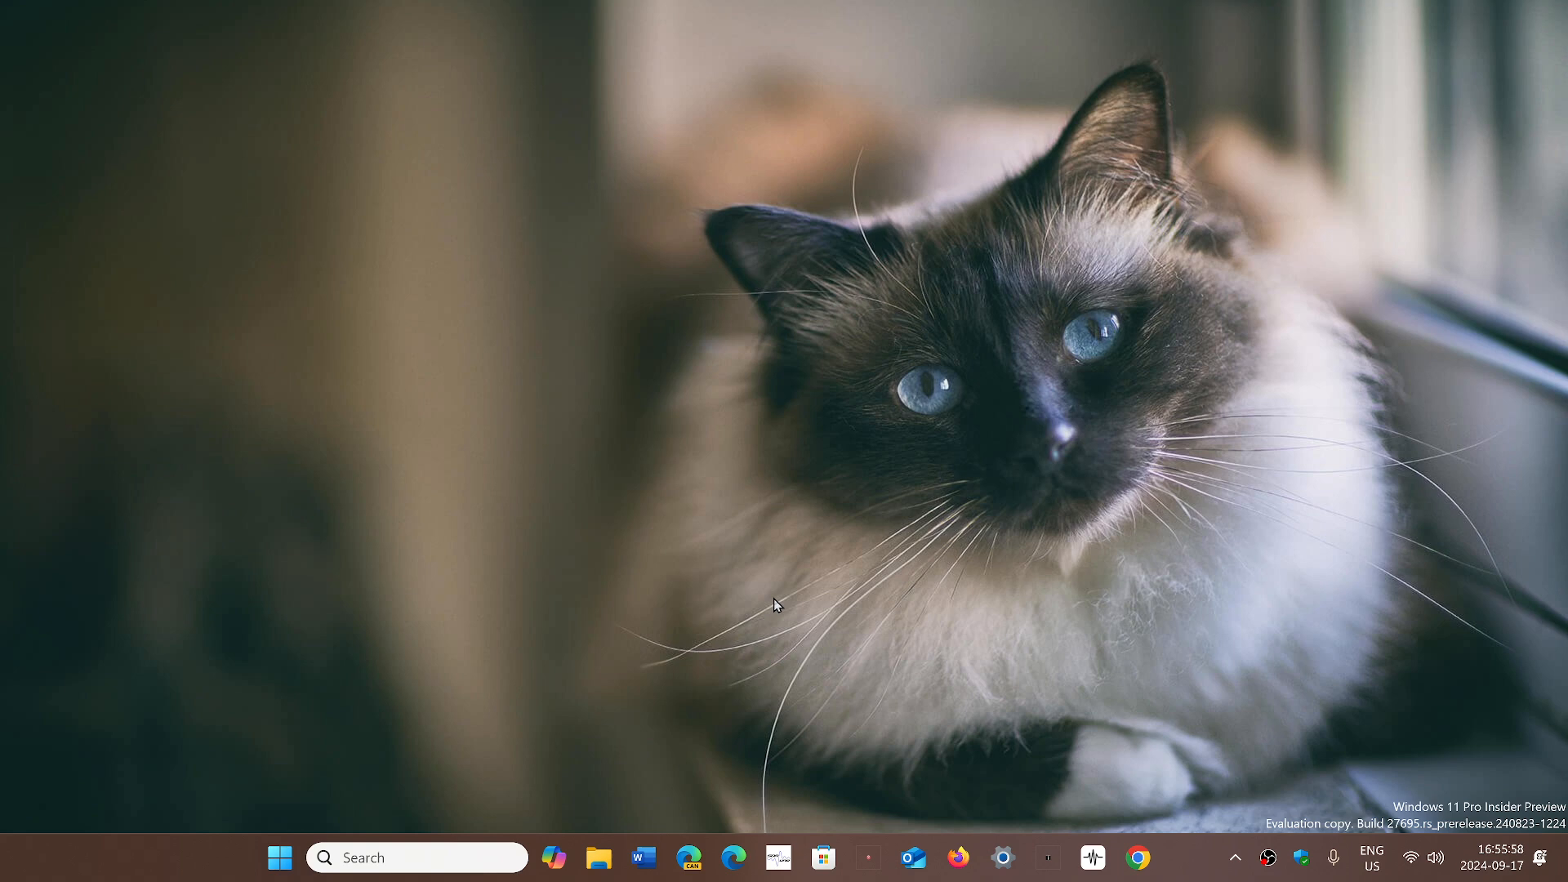
pyautogui.moveTo(614, 616)
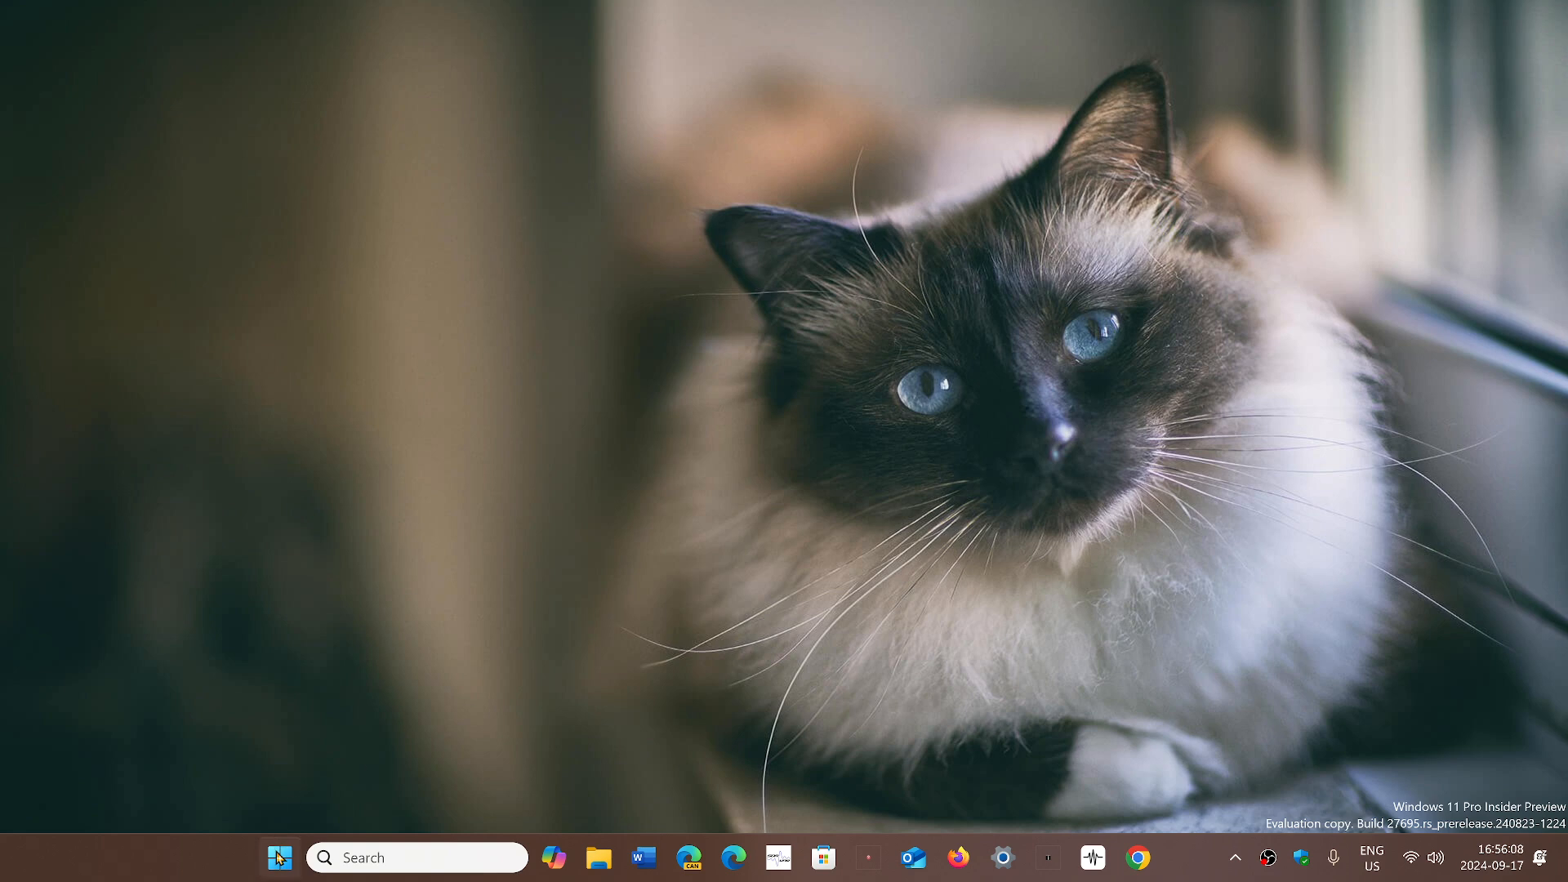
pyautogui.click(280, 858)
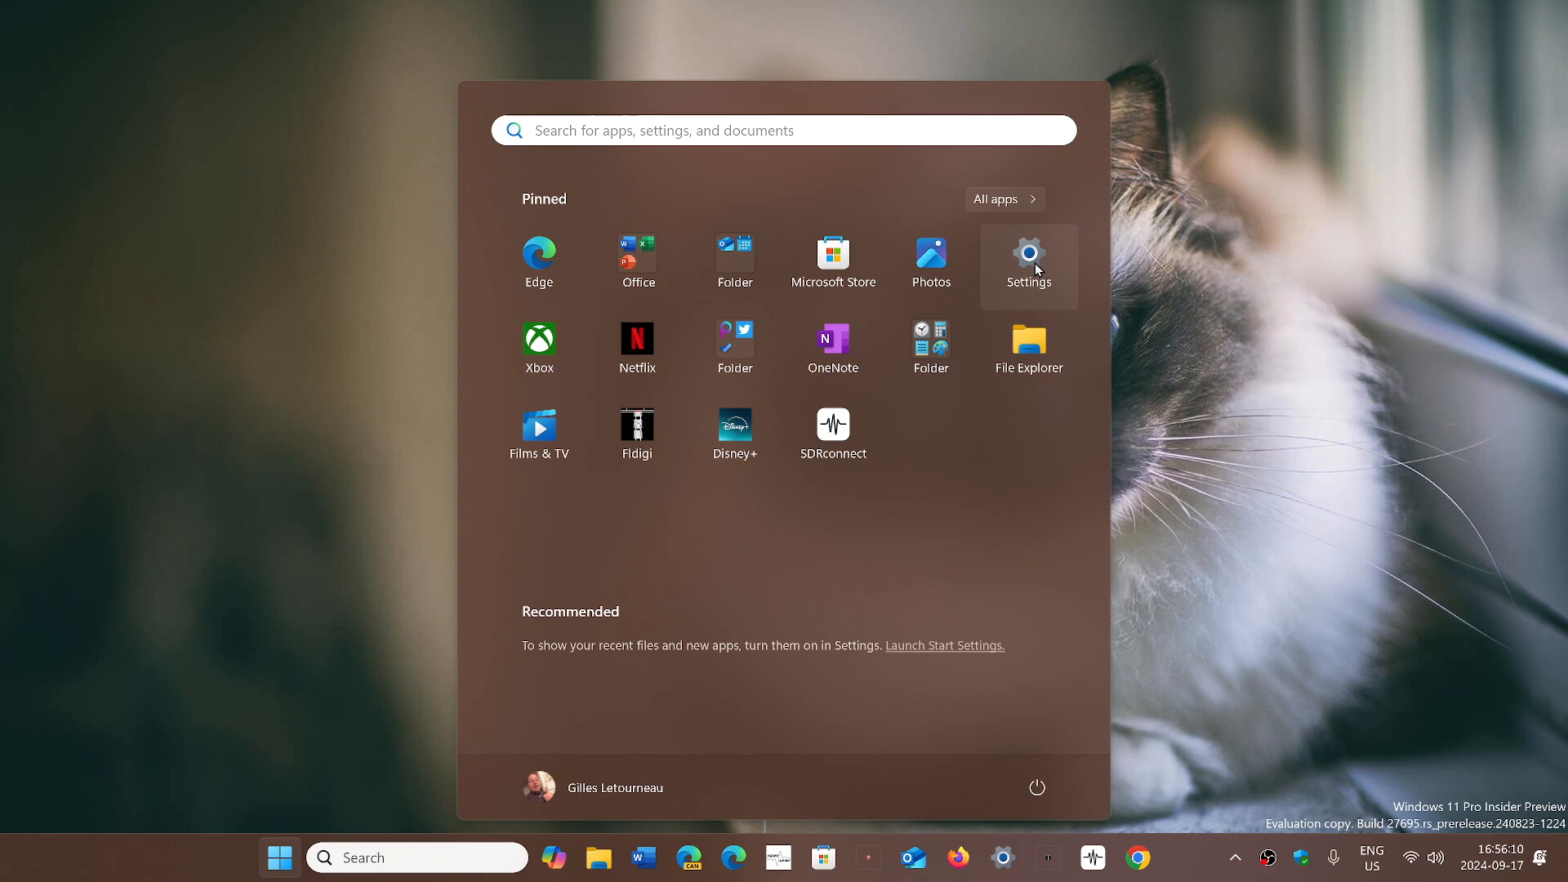
pyautogui.click(1027, 253)
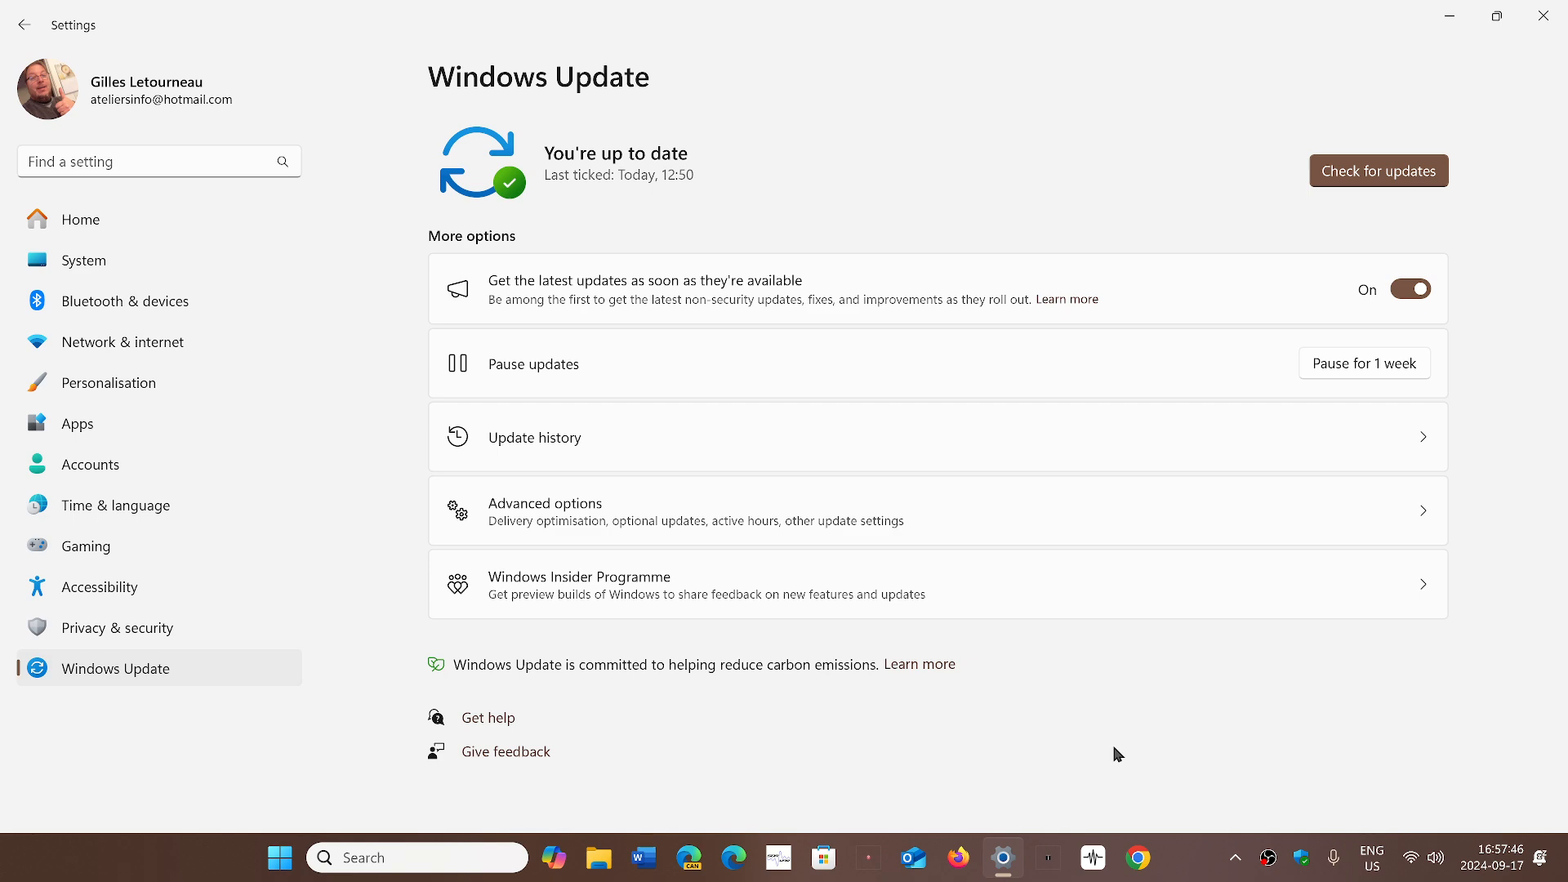
pyautogui.moveTo(1057, 636)
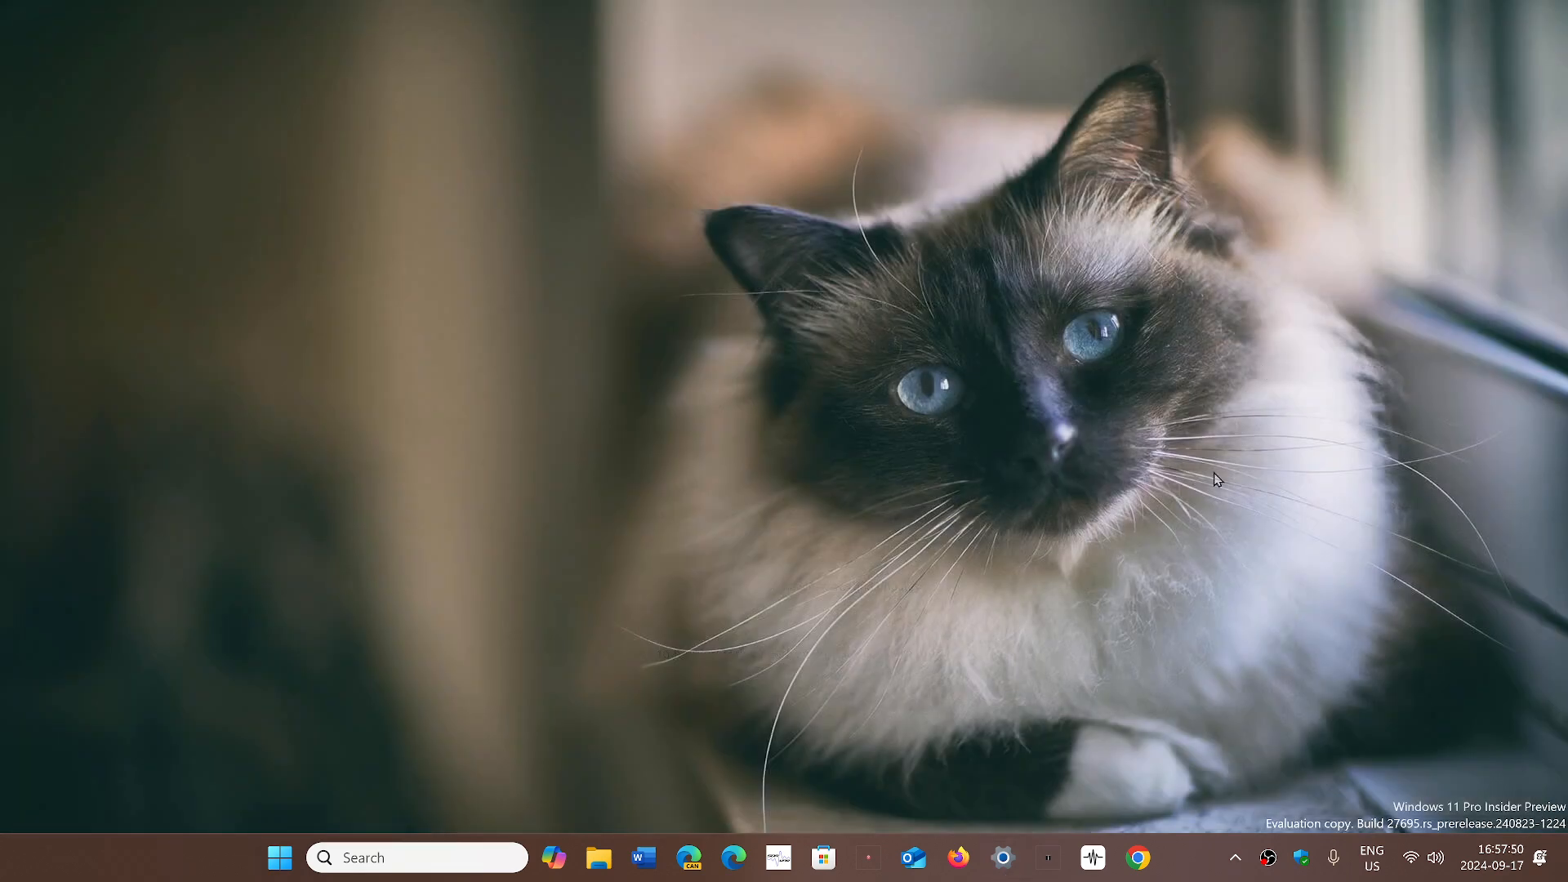
pyautogui.moveTo(1179, 876)
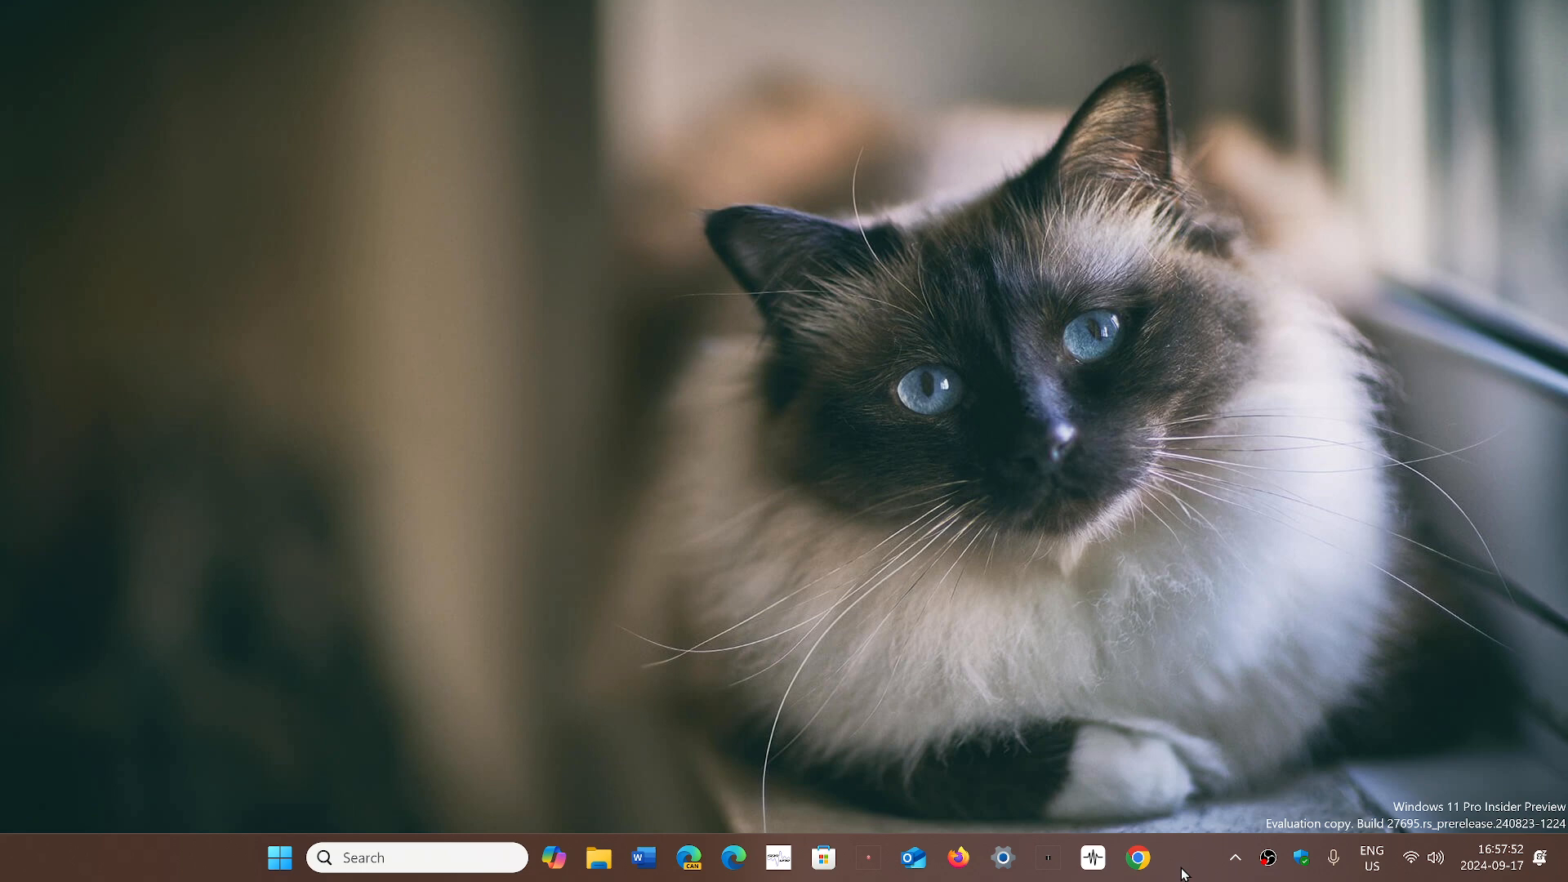